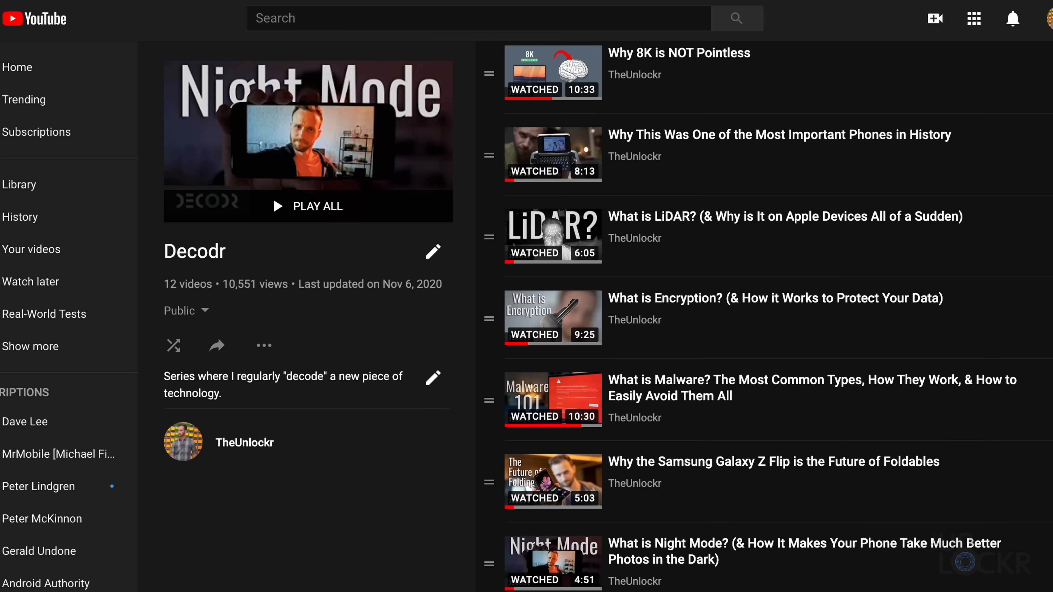
scroll(down, 3)
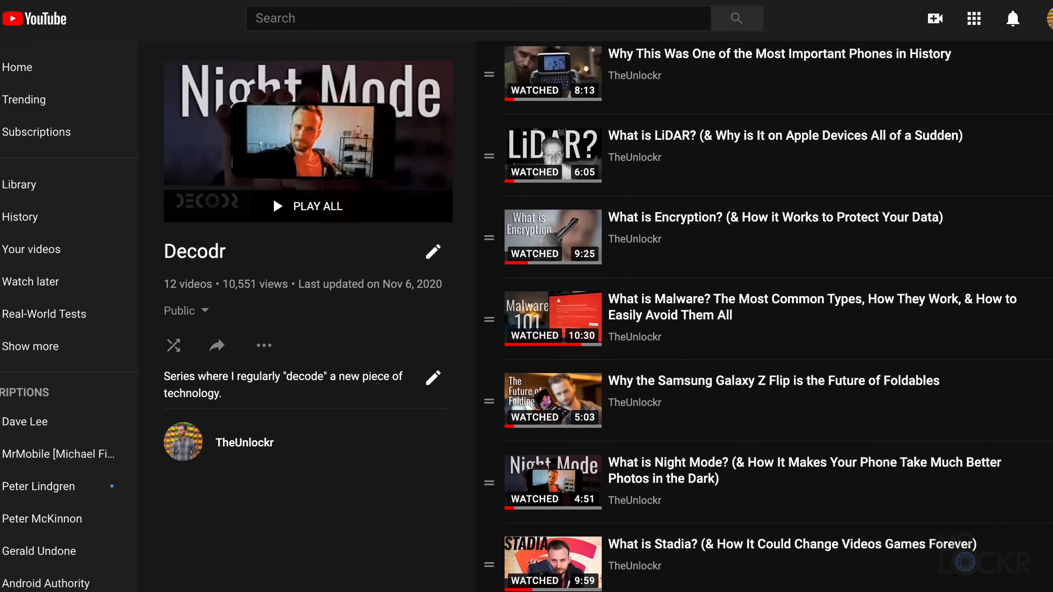
scroll(down, 3)
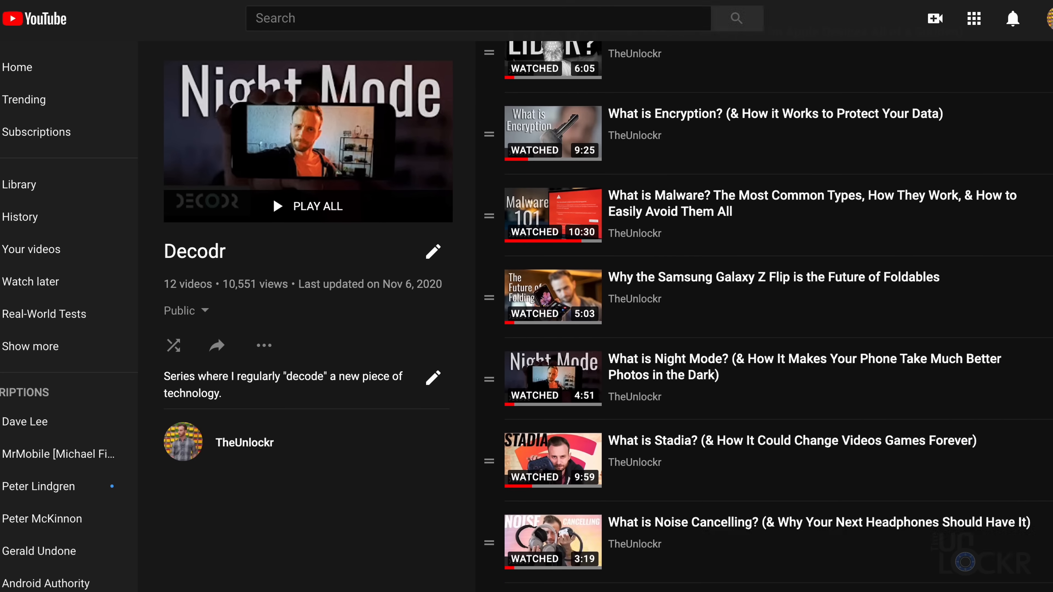